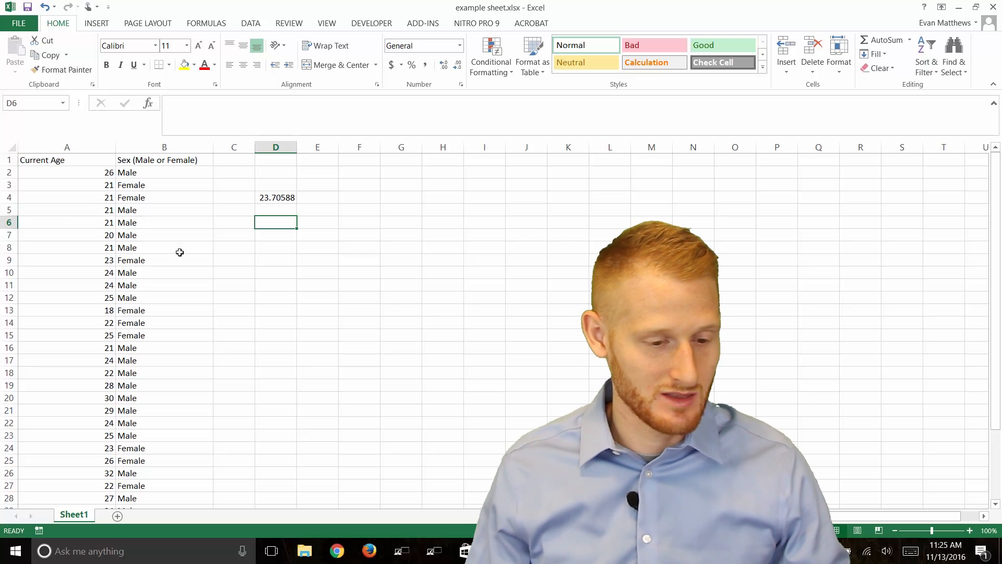
{"action": "mouse_move", "coordinate": [285, 197]}
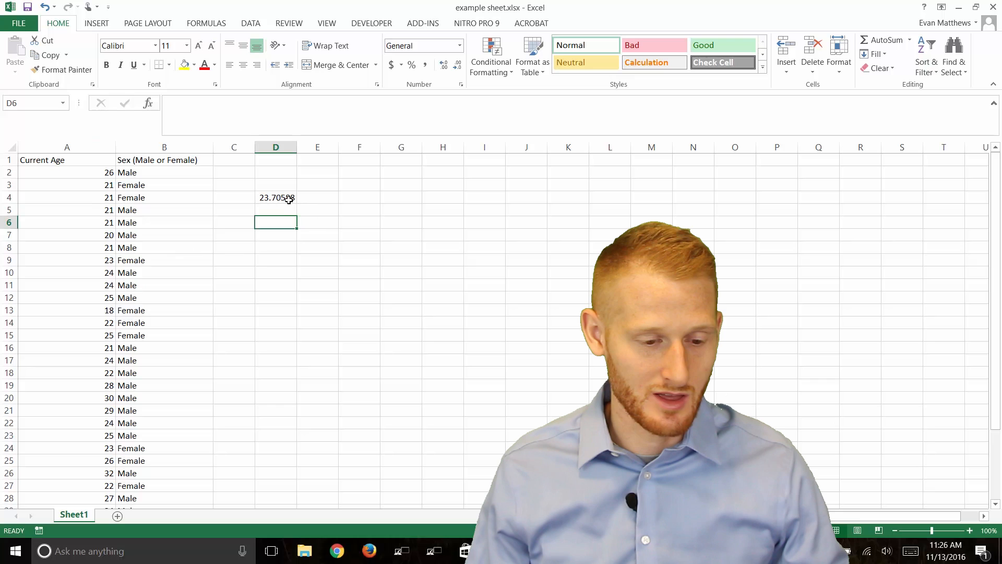
Step: Enter =COUNTA(B2:B35) in D7 so it counts all 34 sex entries, and verify it
{"action": "left_click", "coordinate": [275, 197]}
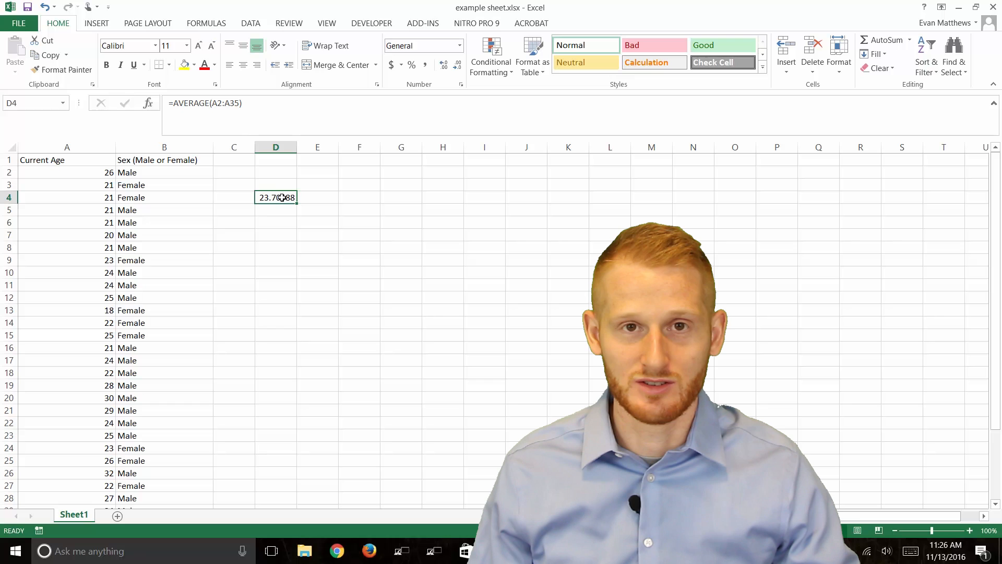
{"action": "left_click", "coordinate": [276, 234]}
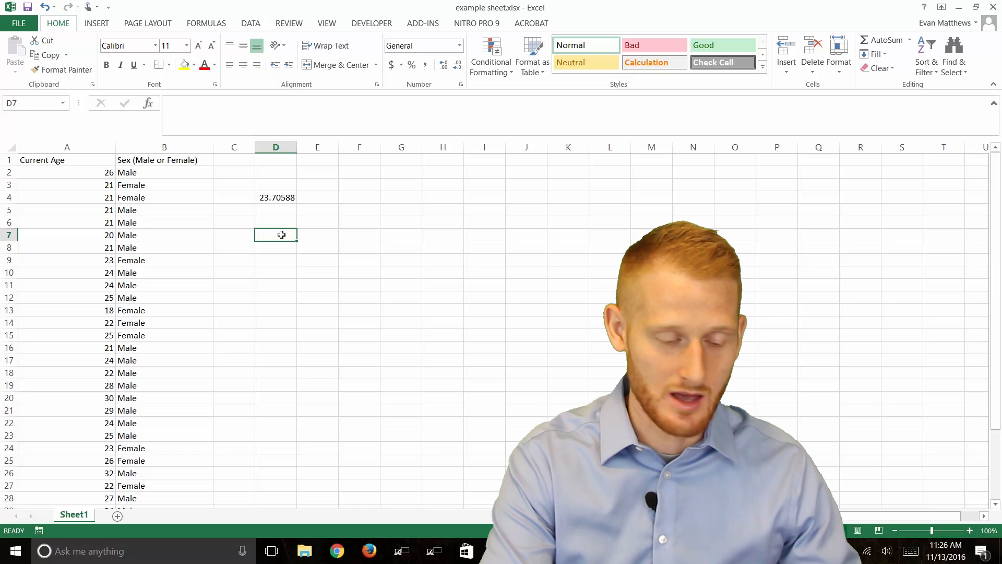
{"action": "type", "text": "="}
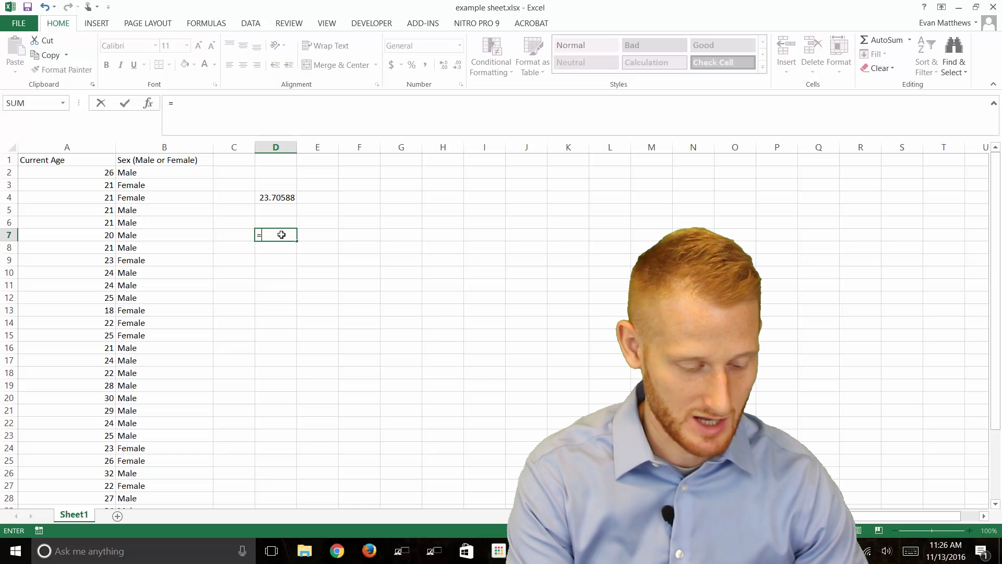
{"action": "type", "text": "cou"}
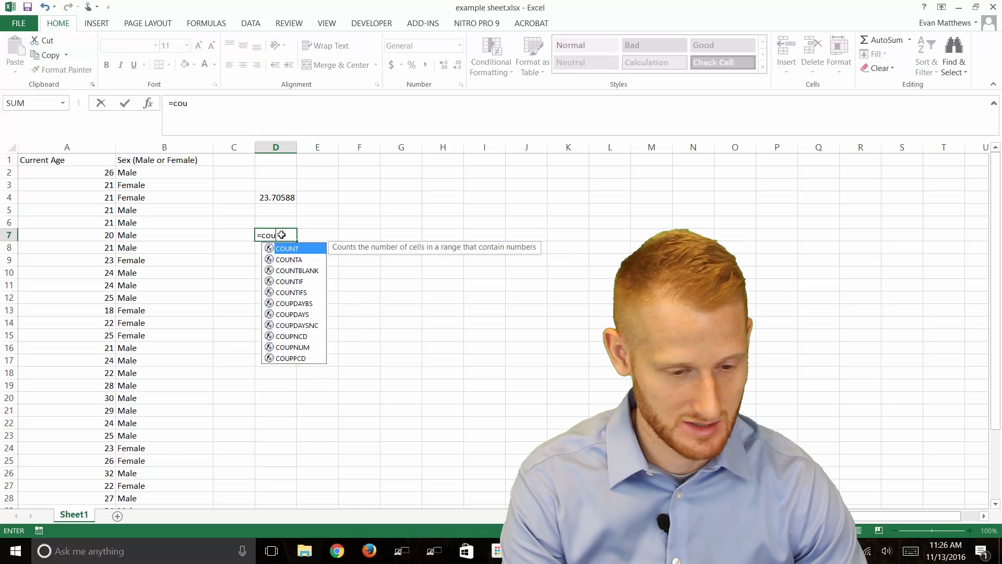
{"action": "type", "text": "n"}
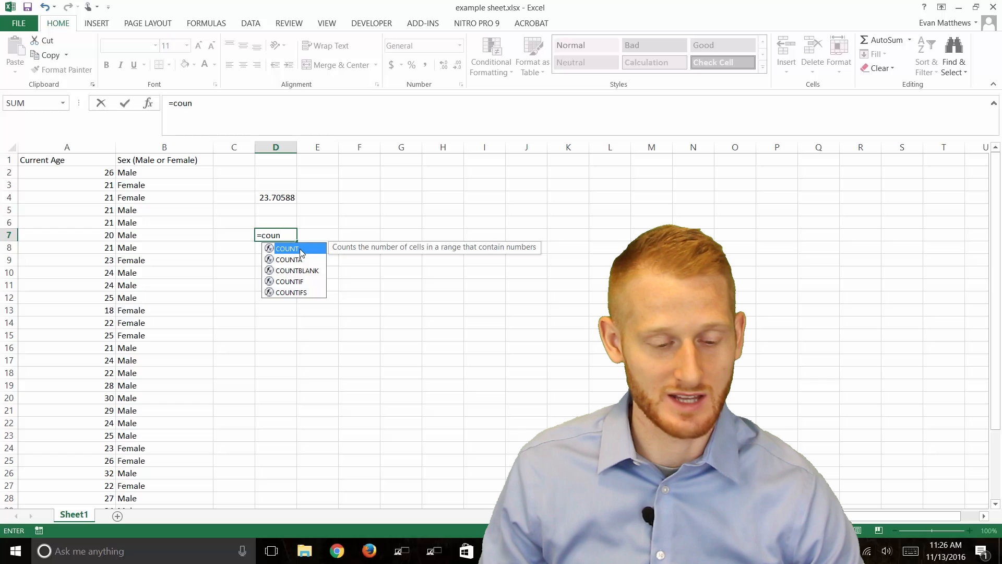
{"action": "mouse_move", "coordinate": [355, 255]}
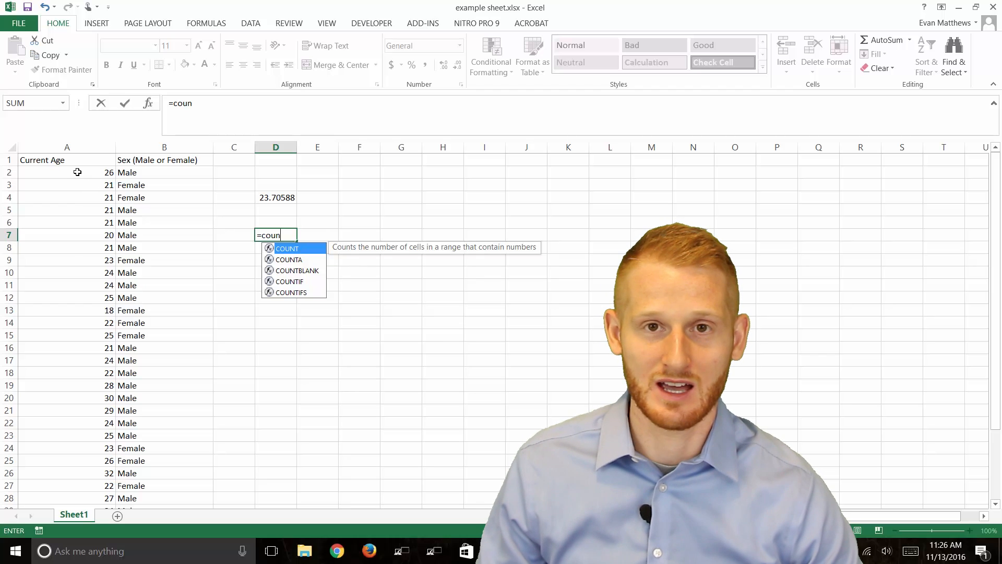
{"action": "mouse_move", "coordinate": [319, 262]}
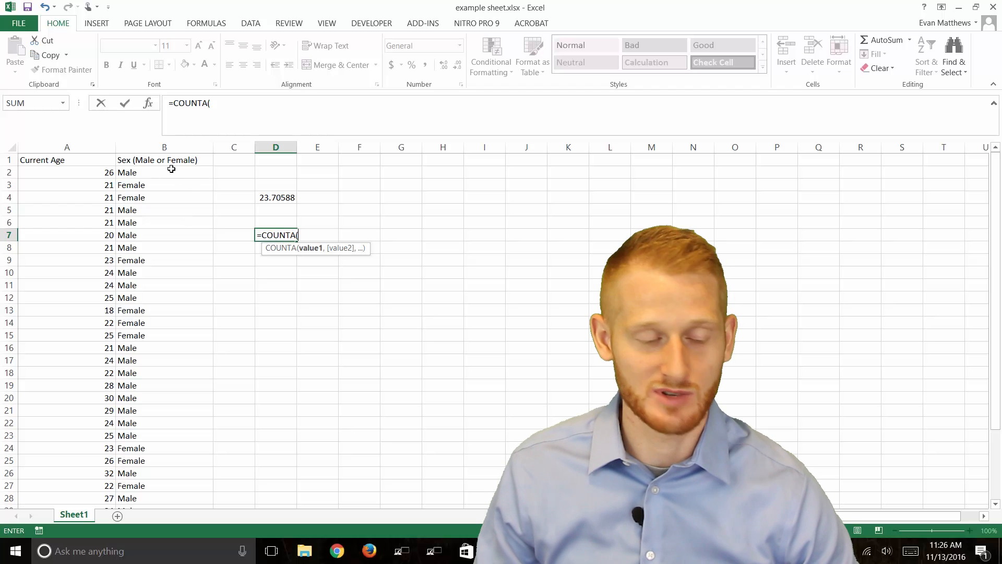
{"action": "mouse_move", "coordinate": [205, 335]}
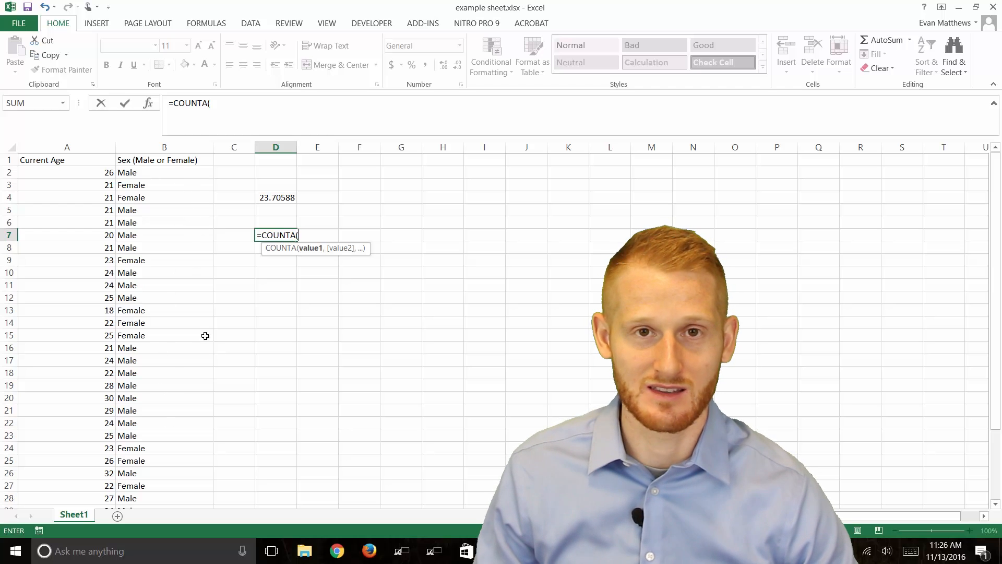
{"action": "mouse_move", "coordinate": [209, 439]}
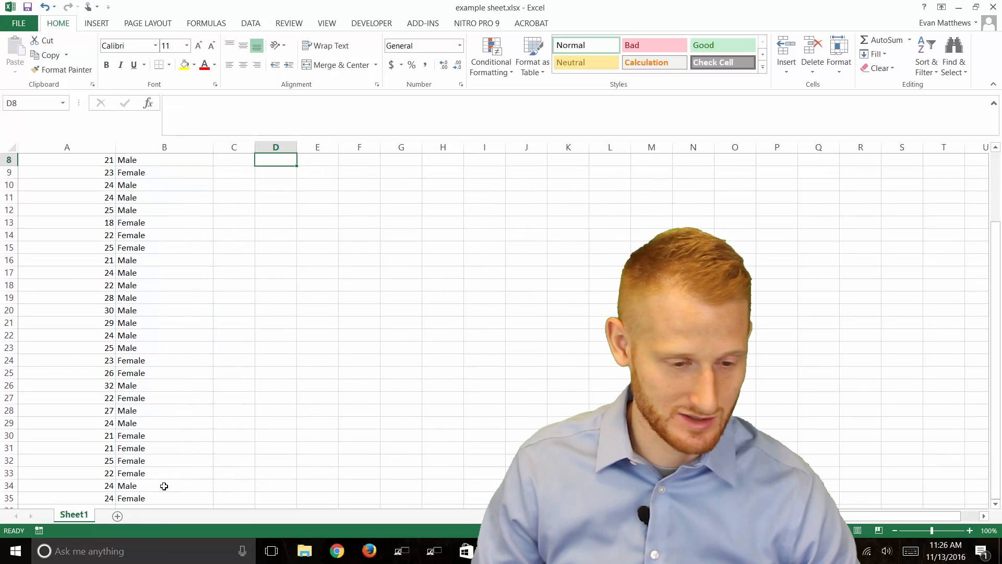
{"action": "scroll", "scroll_direction": "up", "scroll_amount": 3}
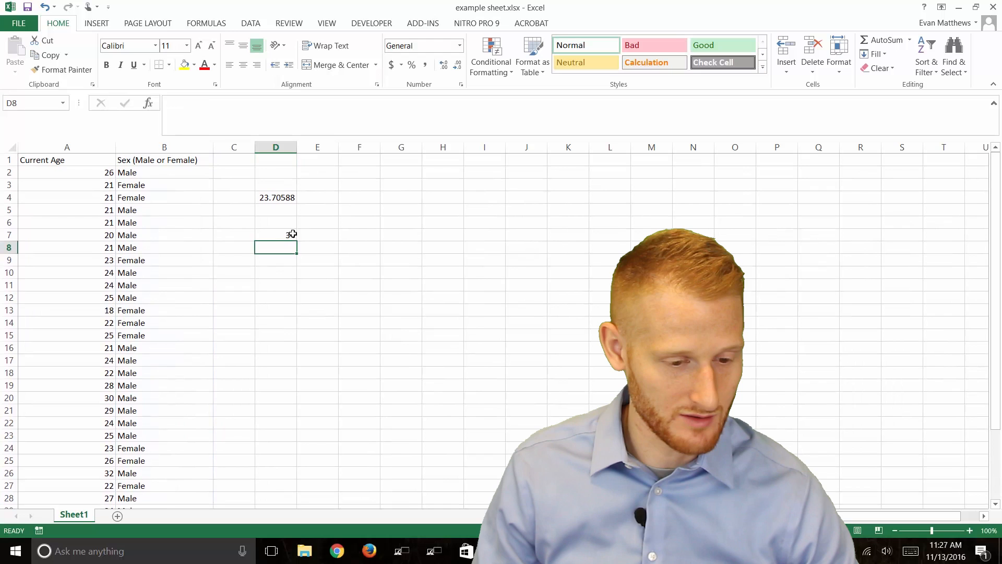
{"action": "left_click", "coordinate": [276, 235]}
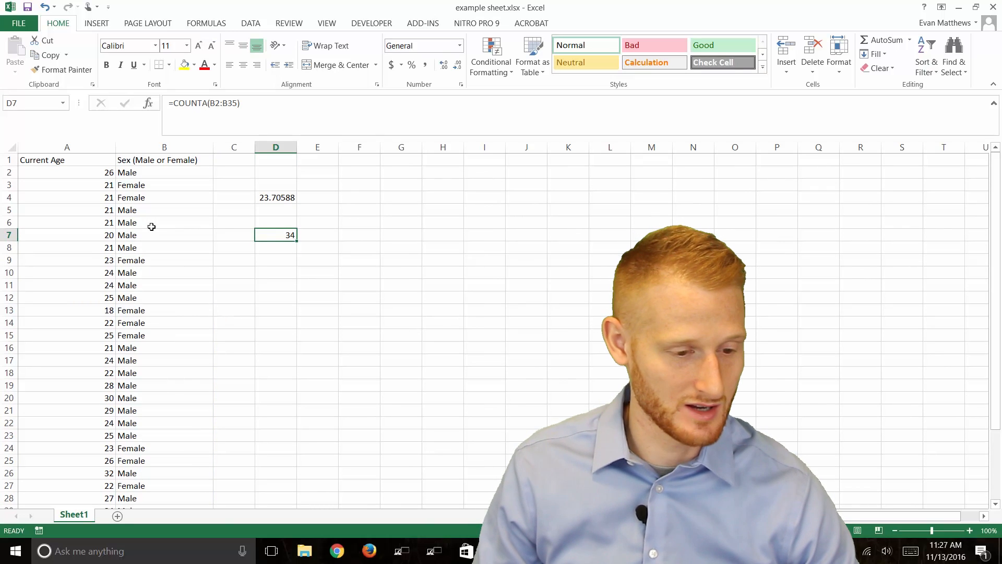
{"action": "scroll", "scroll_direction": "down", "scroll_amount": 3}
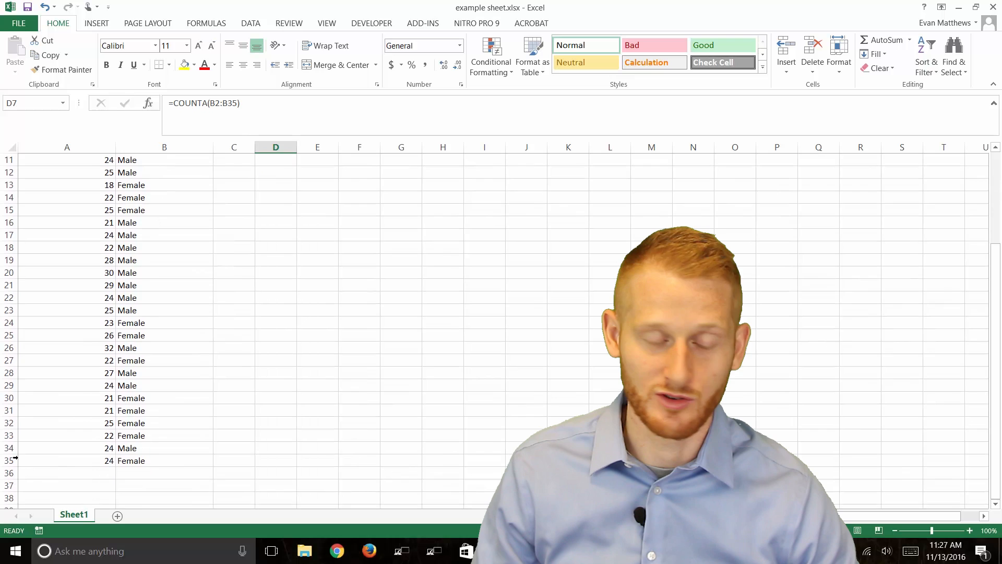
{"action": "scroll", "scroll_direction": "up", "scroll_amount": 3}
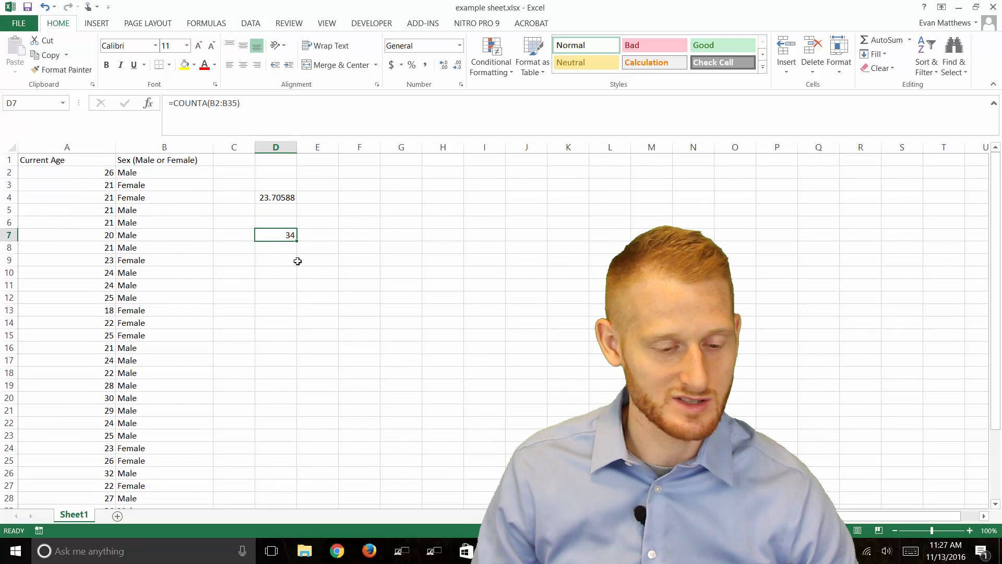
{"action": "left_click", "coordinate": [275, 259]}
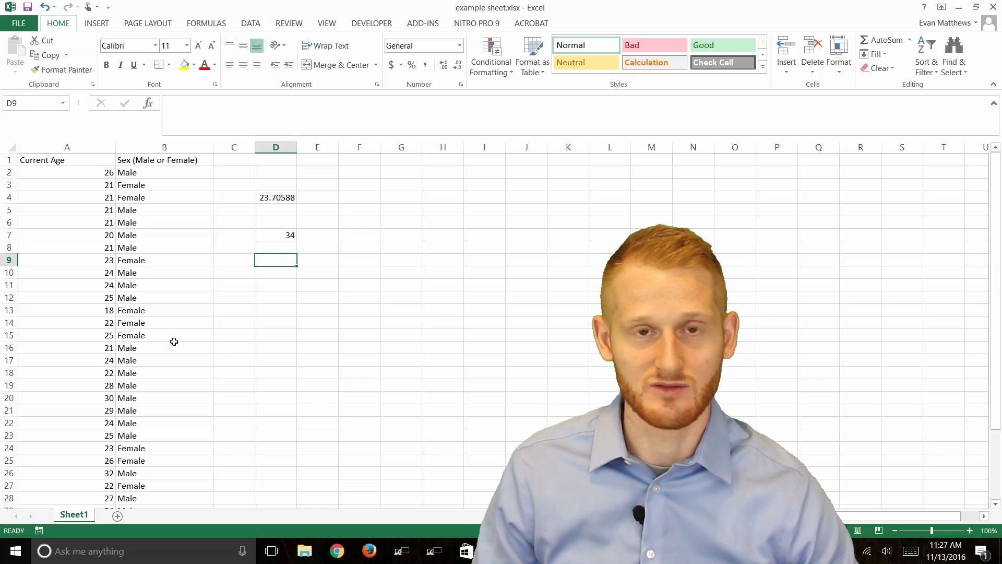
{"action": "mouse_move", "coordinate": [315, 318]}
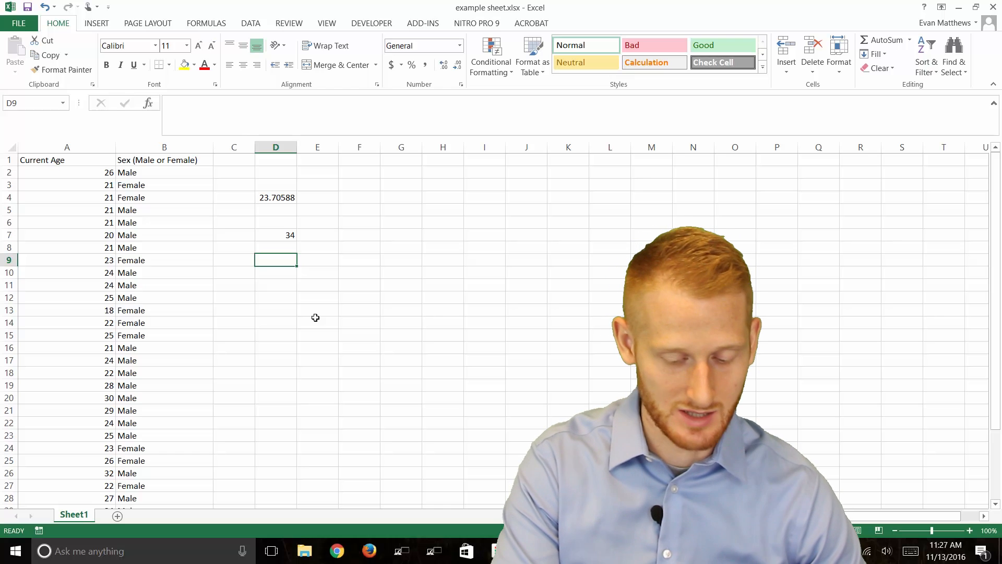
Step: Enter =COUNTIF(B2:B35,"male") in D9, returning 20 males
{"action": "type", "text": "="}
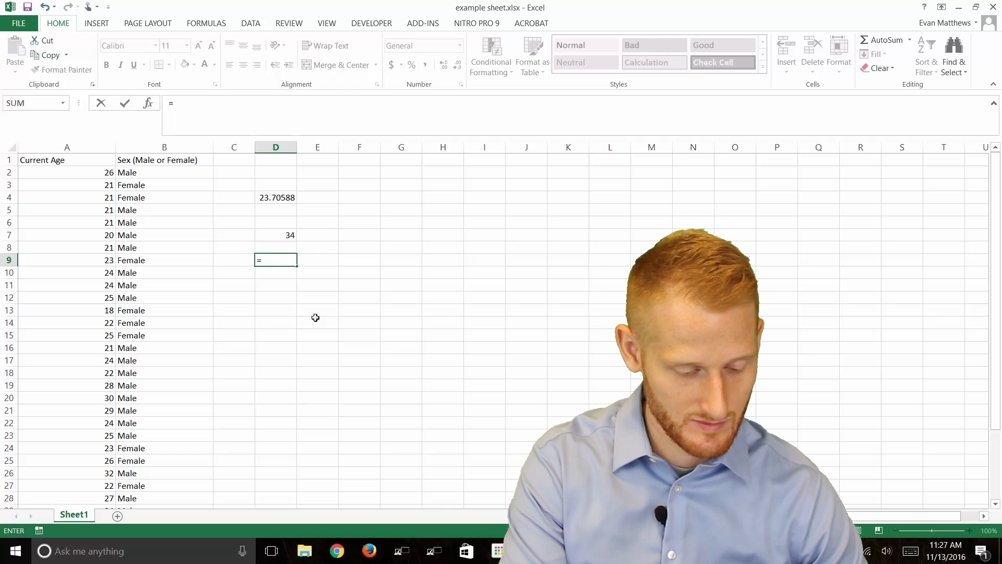
{"action": "type", "text": "countif"}
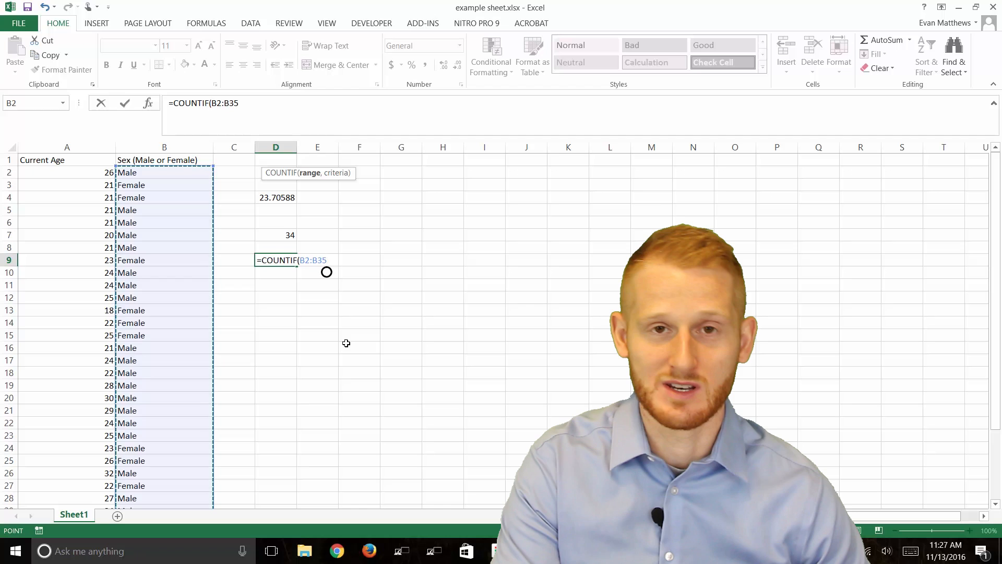
{"action": "type", "text": ","}
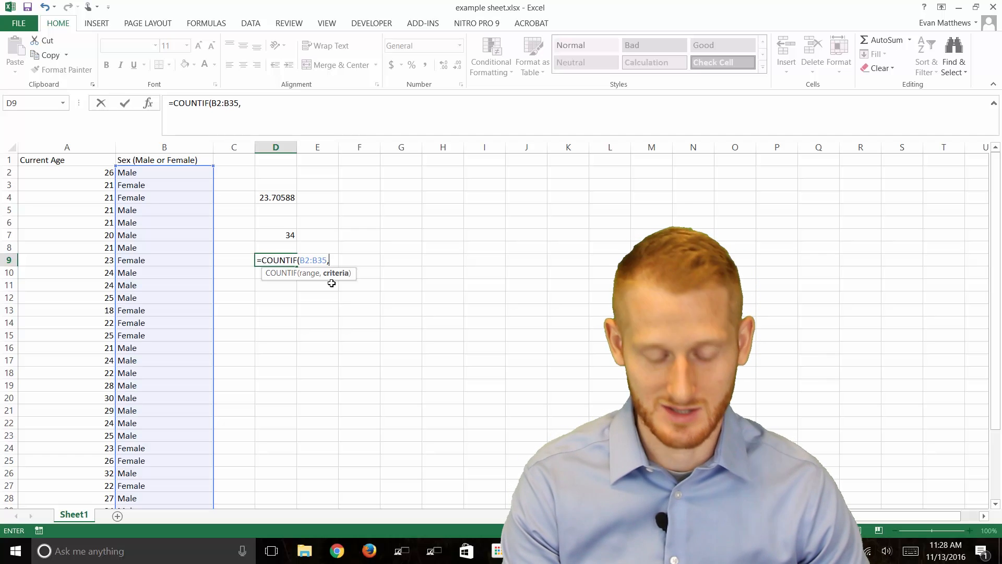
{"action": "type", "text": "\""}
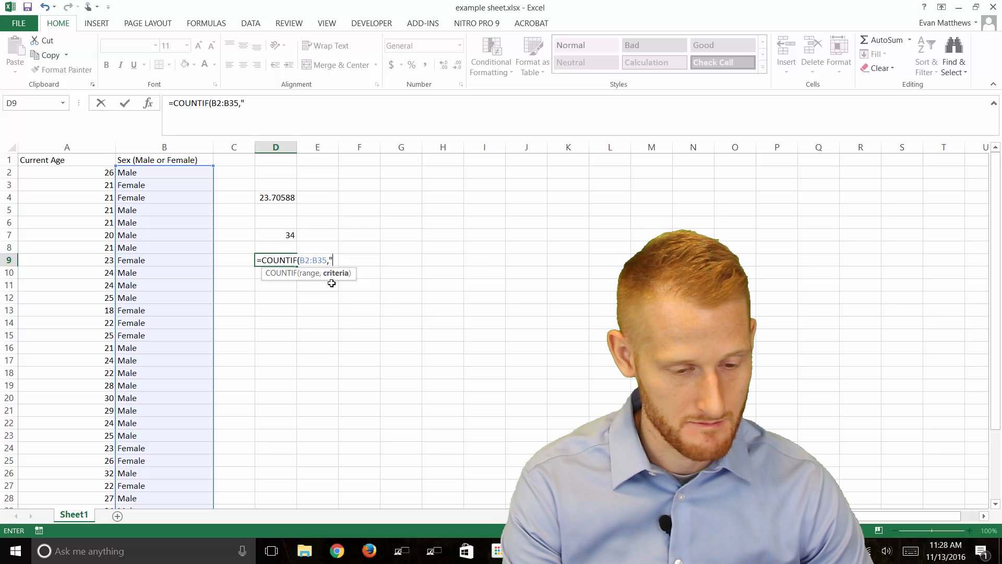
{"action": "type", "text": "male"}
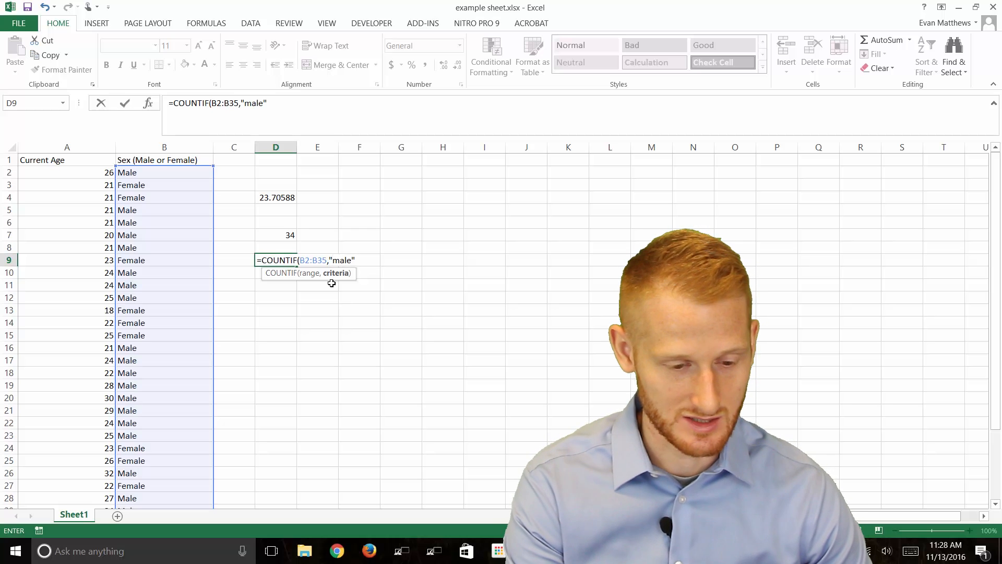
{"action": "type", "text": ")"}
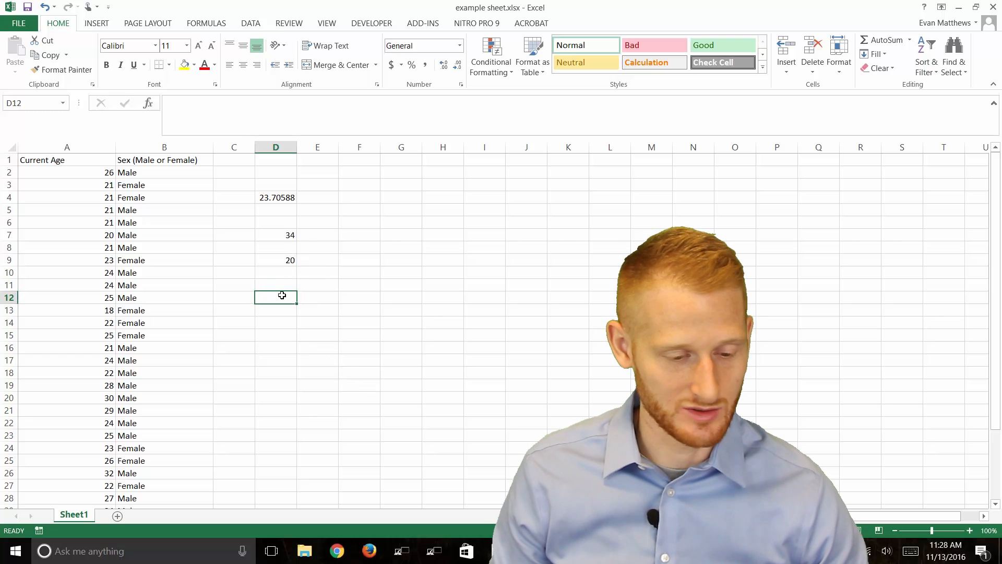
{"action": "mouse_move", "coordinate": [270, 223]}
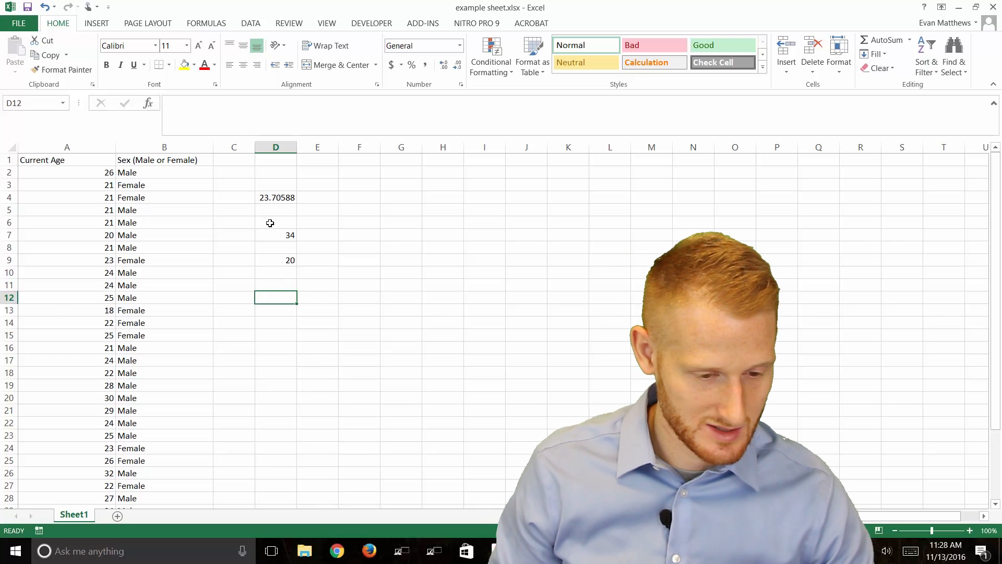
Step: Type the labels 'n size' in D6, 'male n size' in D8 and 'female n size' in D10
{"action": "left_click", "coordinate": [276, 222]}
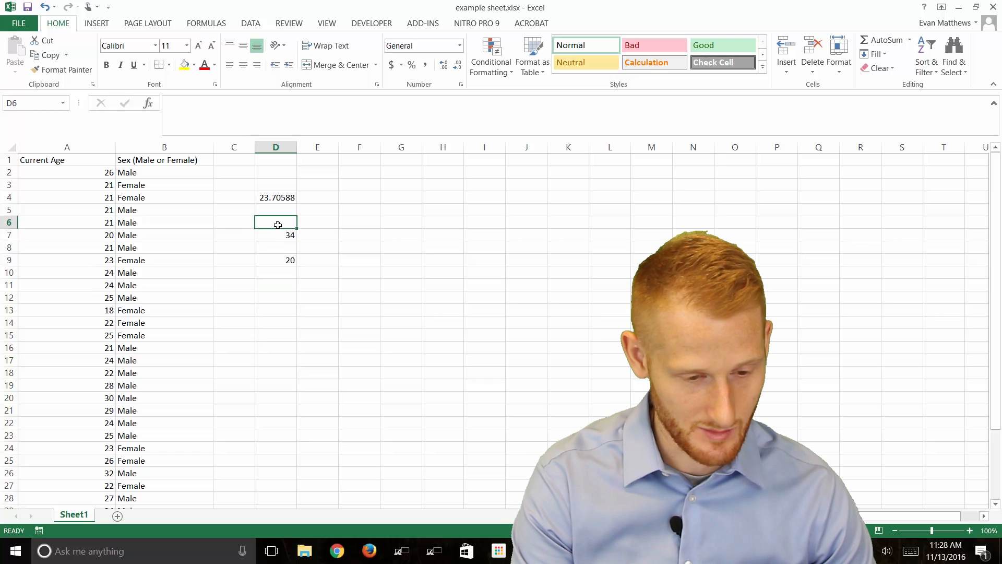
{"action": "type", "text": "n size"}
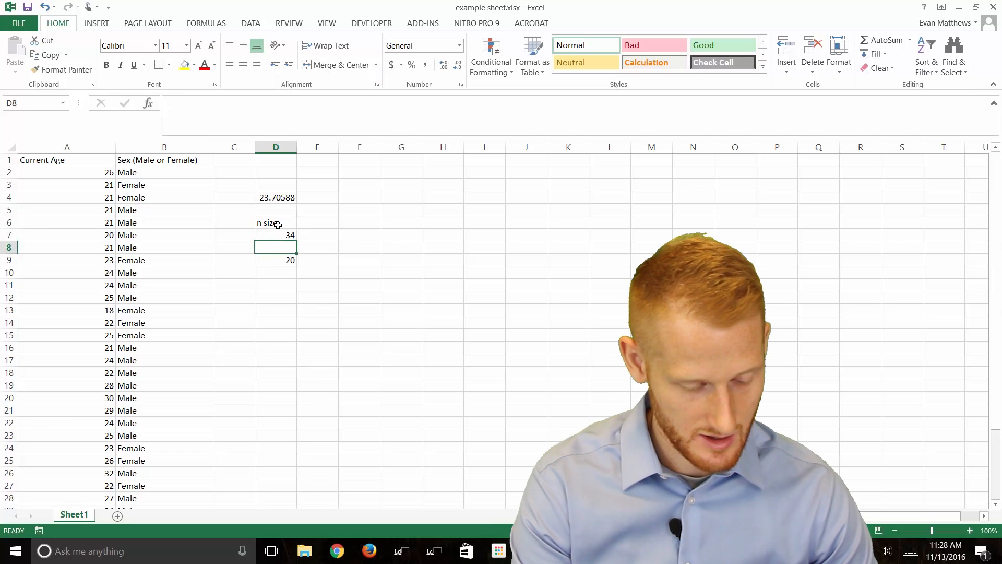
{"action": "type", "text": "male"}
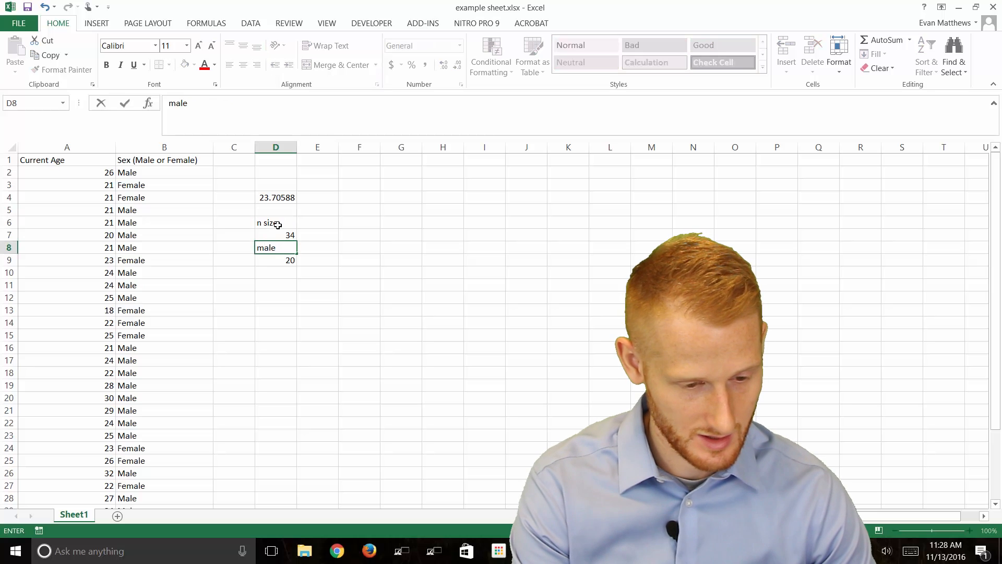
{"action": "type", "text": "n siz"}
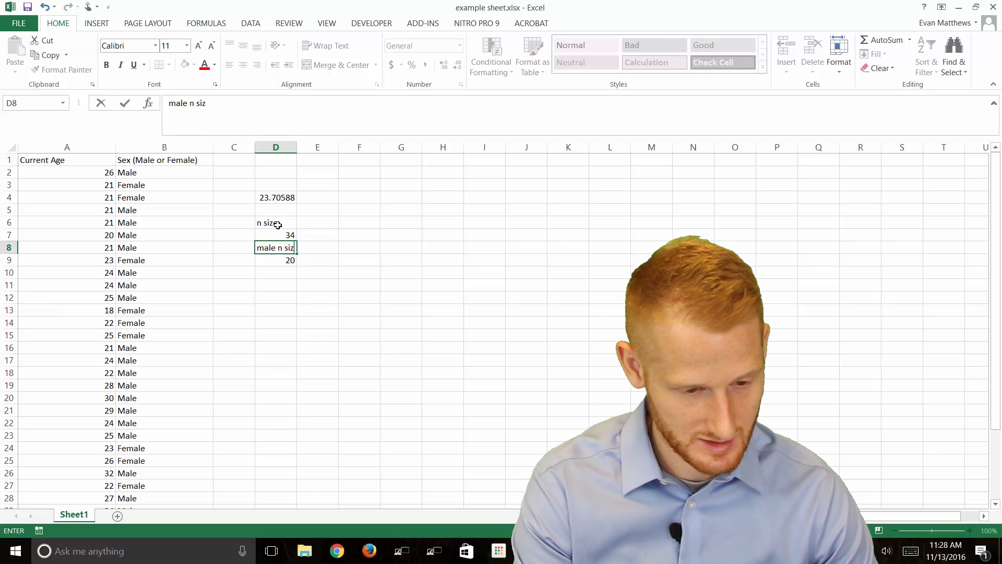
{"action": "key", "text": "Return"}
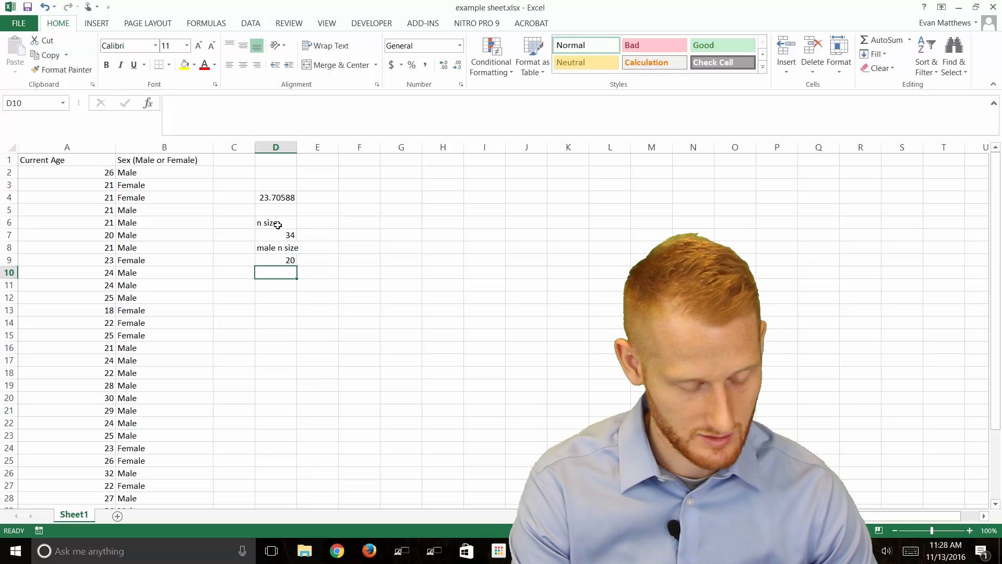
{"action": "type", "text": "female n size"}
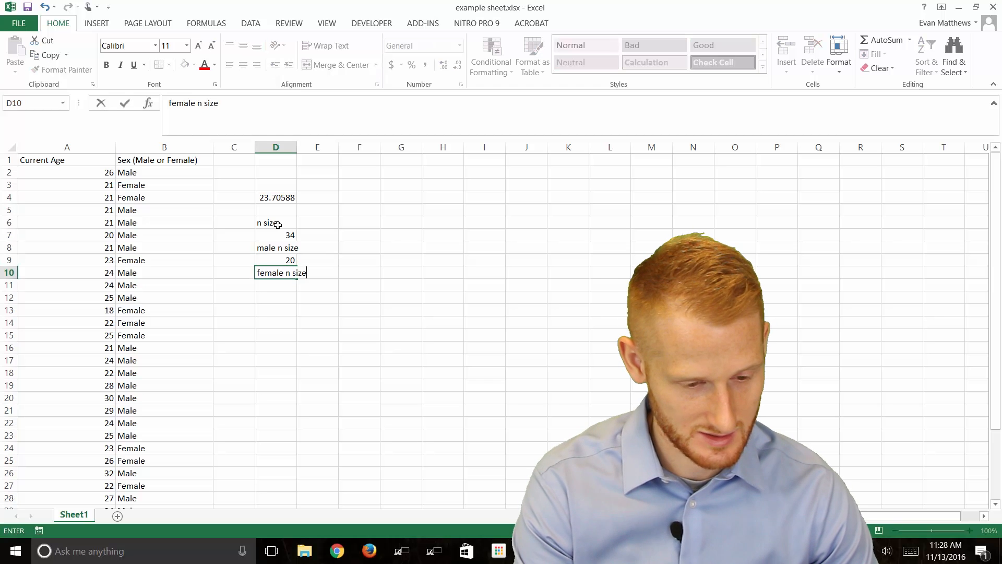
{"action": "key", "text": "Return"}
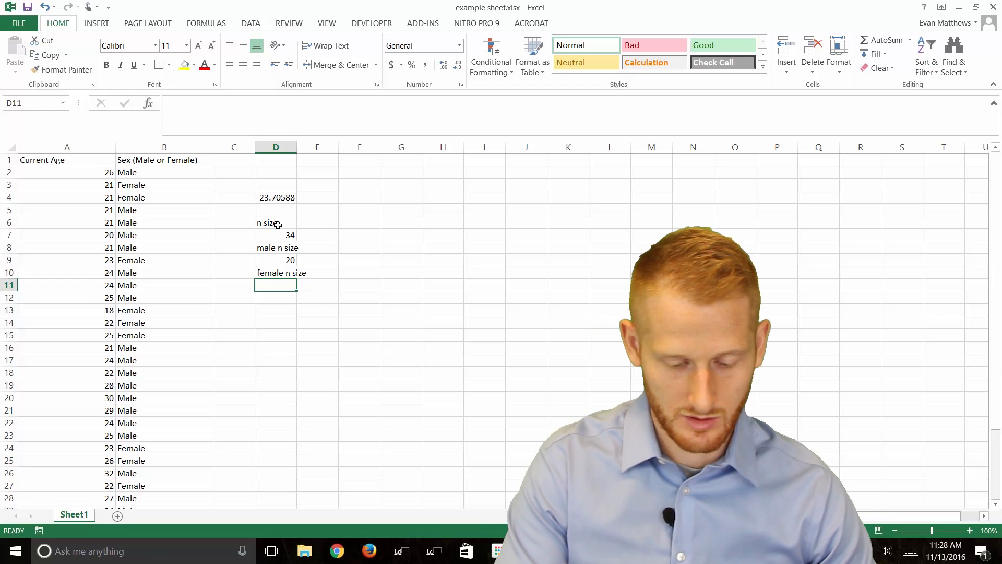
Step: Enter =COUNTIF(B2:B35,"female") in D11, returning 14, and check the formula
{"action": "type", "text": "=countif(B2:B35"}
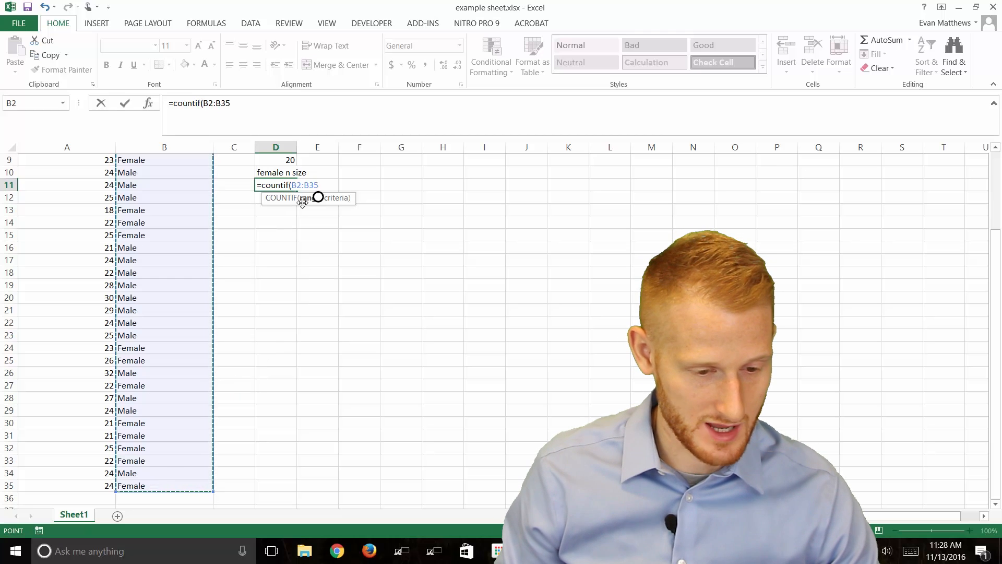
{"action": "type", "text": ","}
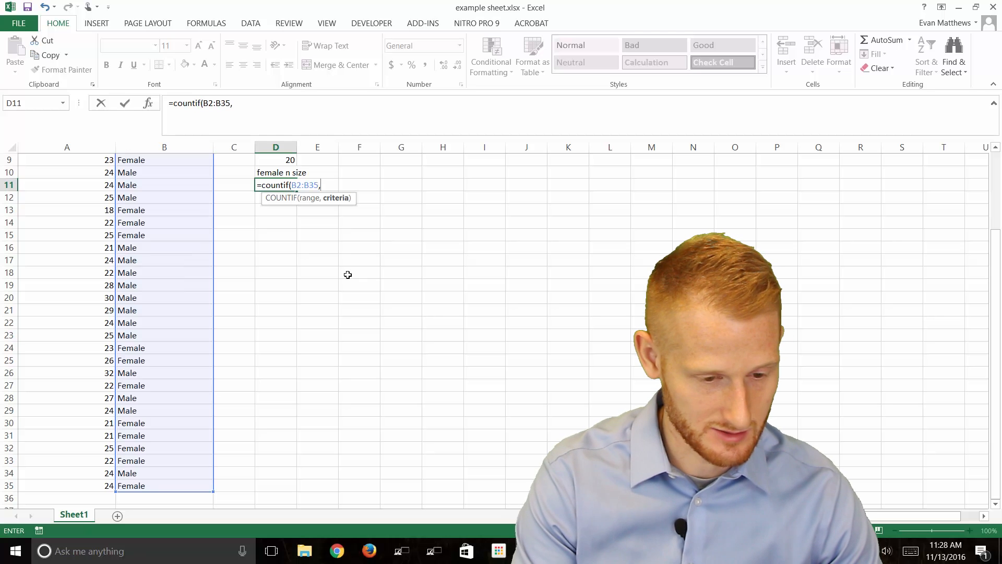
{"action": "type", "text": "\""}
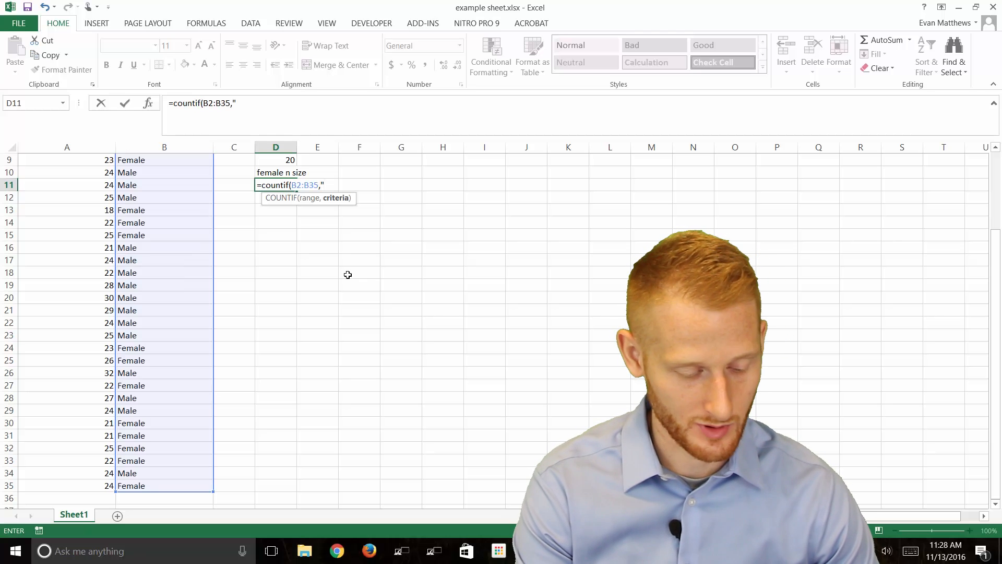
{"action": "type", "text": "female"}
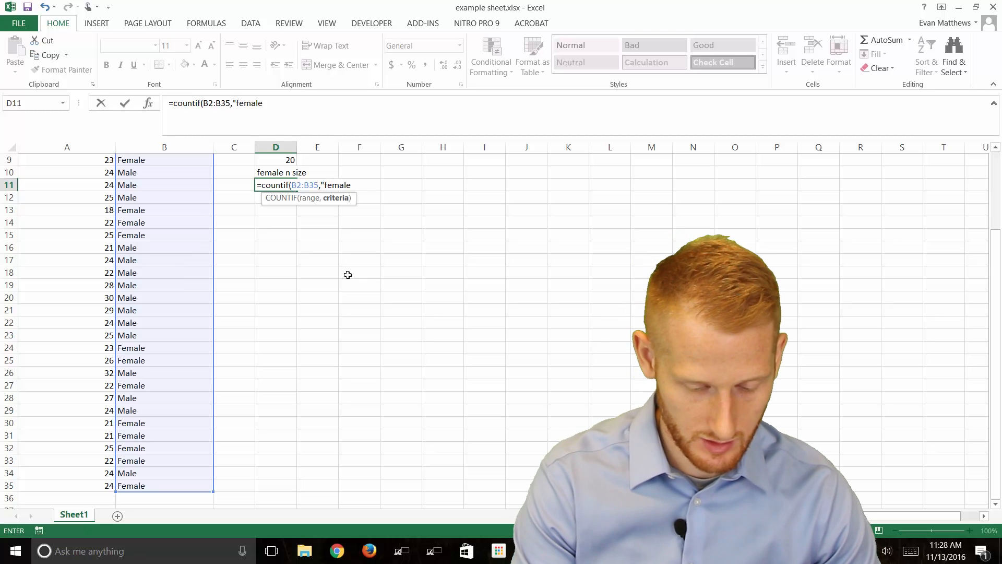
{"action": "type", "text": "\""}
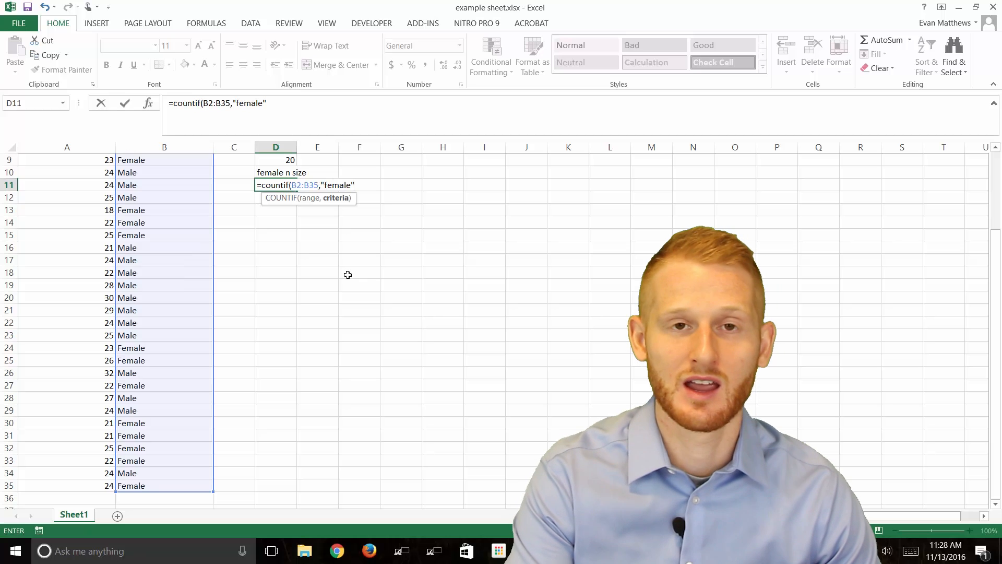
{"action": "key", "text": "Return"}
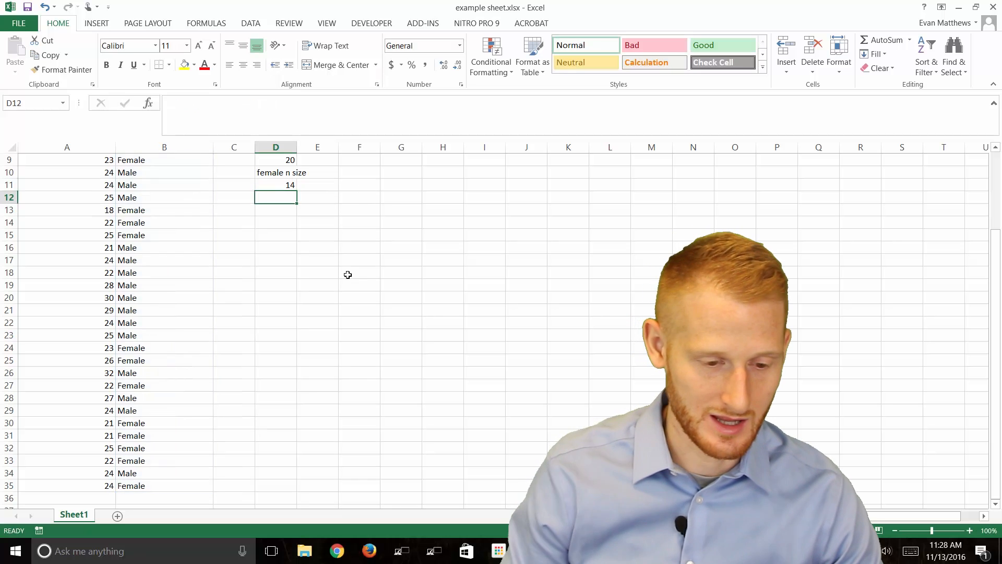
{"action": "scroll", "scroll_direction": "up", "scroll_amount": 3}
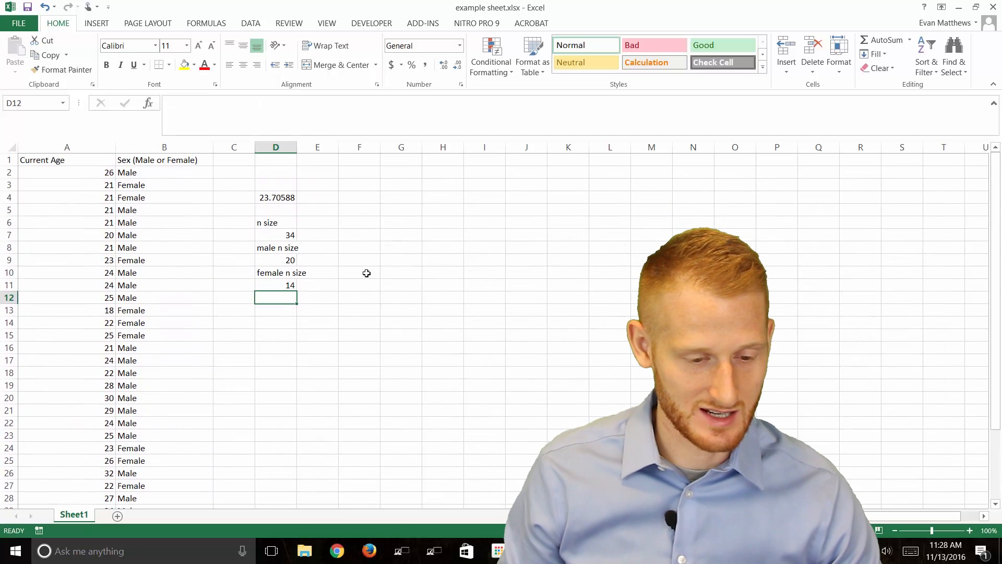
{"action": "left_click", "coordinate": [275, 285]}
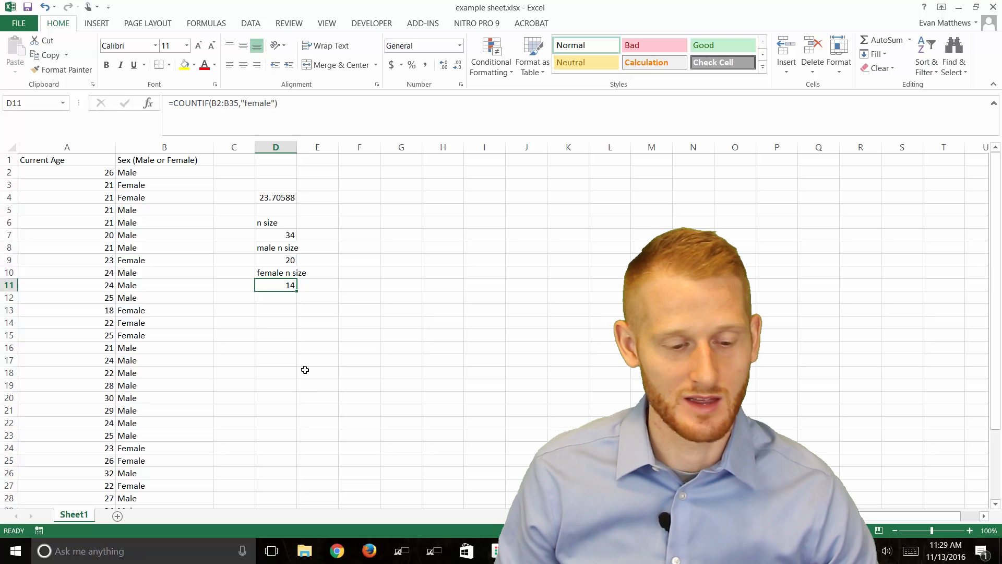
{"action": "left_click", "coordinate": [276, 322]}
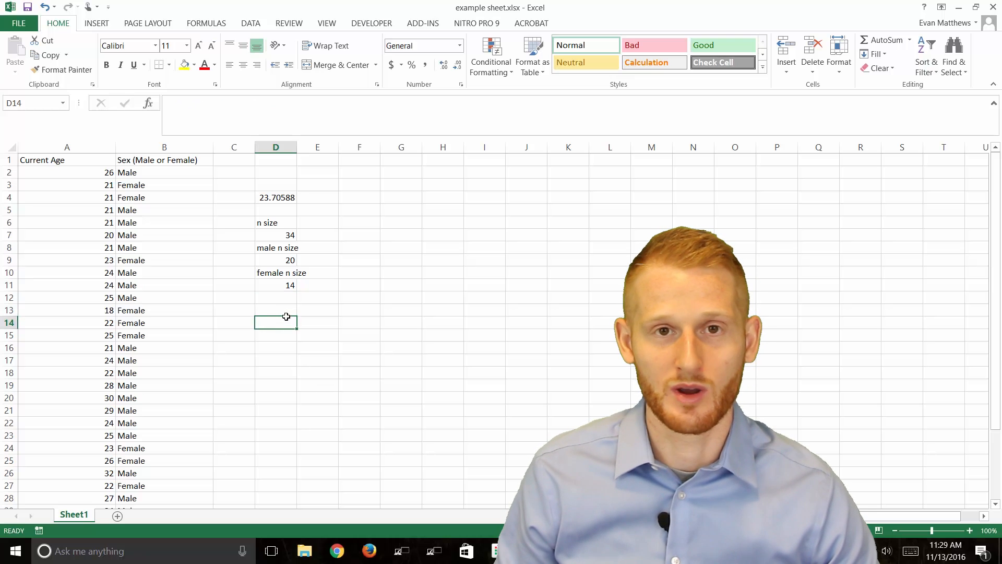